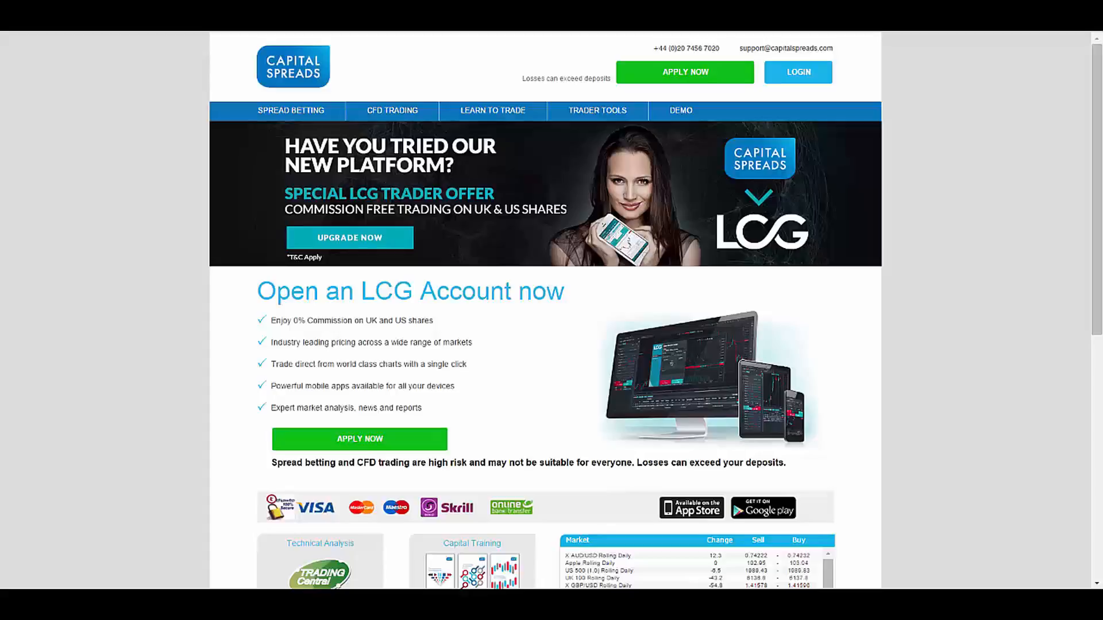
- Browse the current page, then navigate to the Contact Us page from the top menu
{"action": "scroll", "scroll_direction": "down", "scroll_amount": 3}
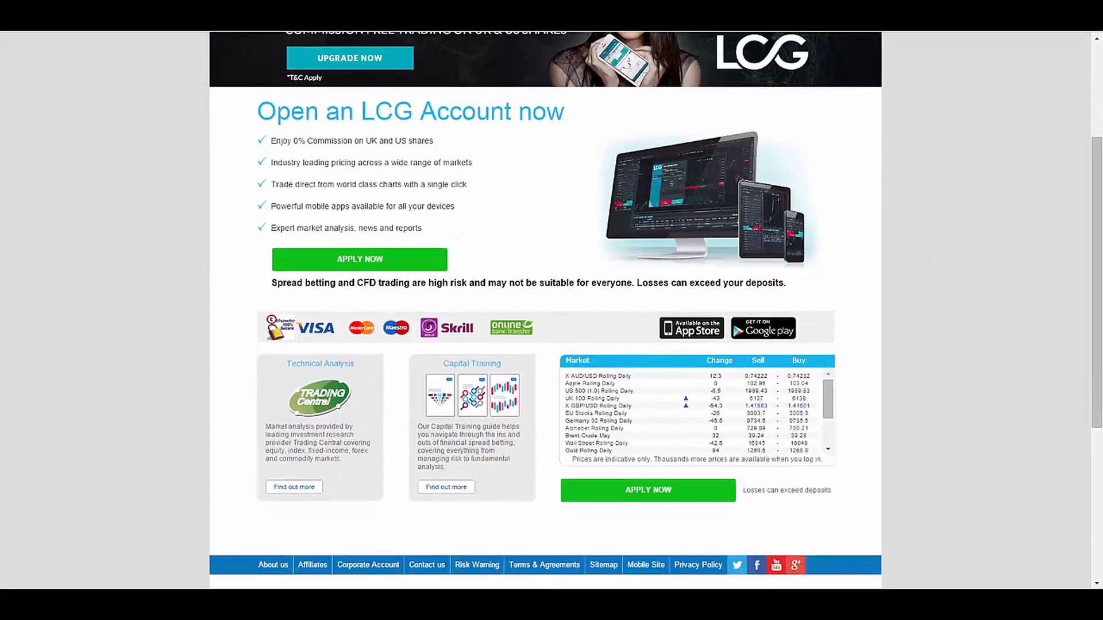
{"action": "scroll", "scroll_direction": "down", "scroll_amount": 3}
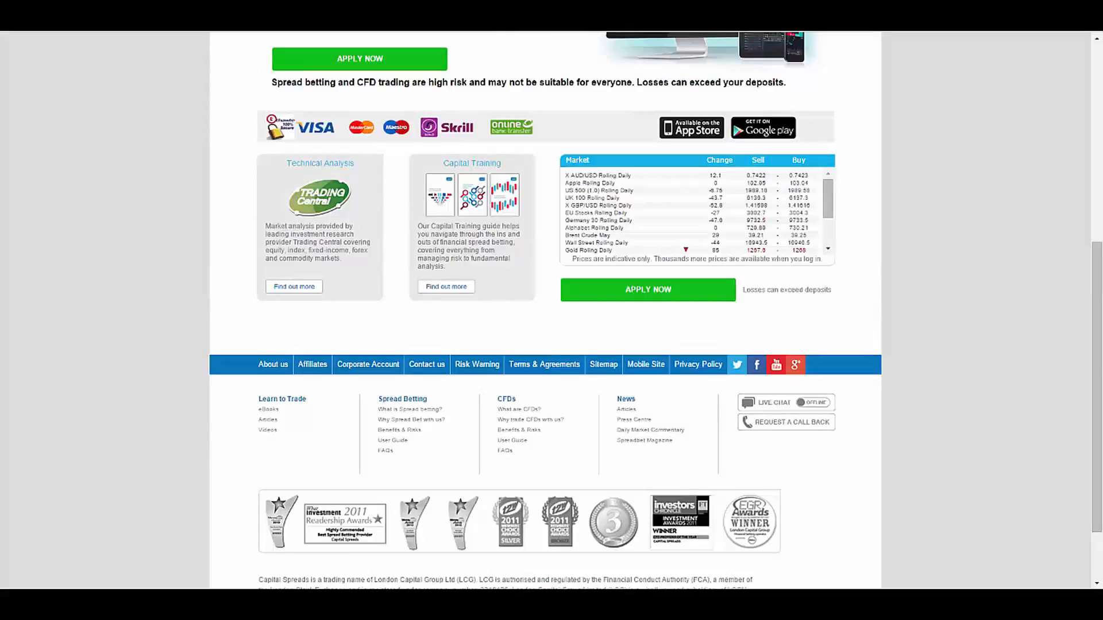
{"action": "scroll", "scroll_direction": "up", "scroll_amount": 3}
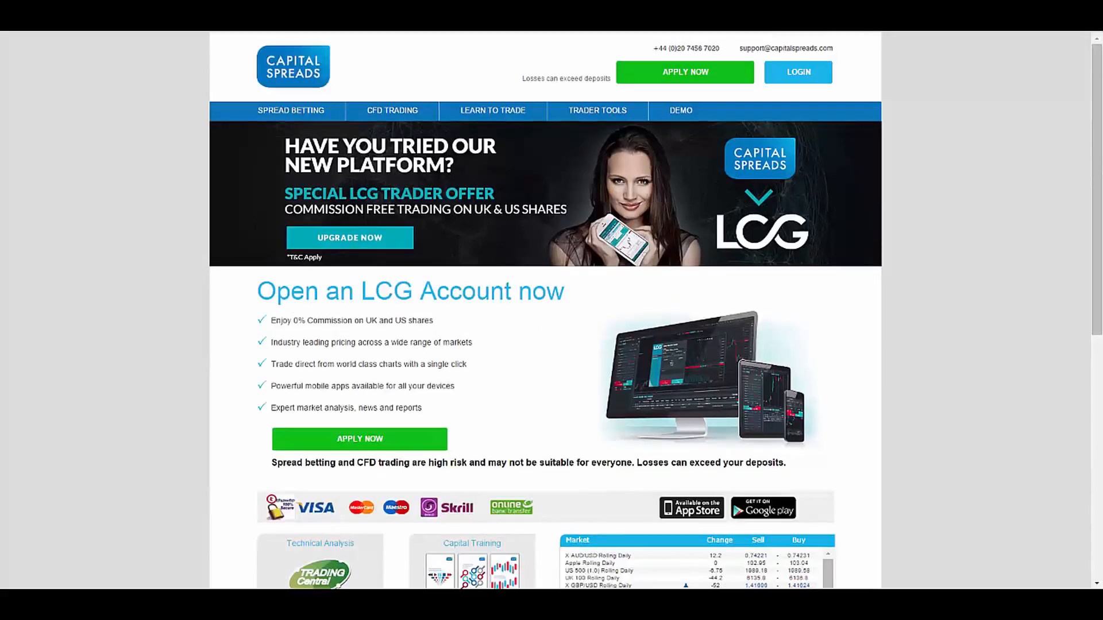
{"action": "left_click", "coordinate": [291, 110]}
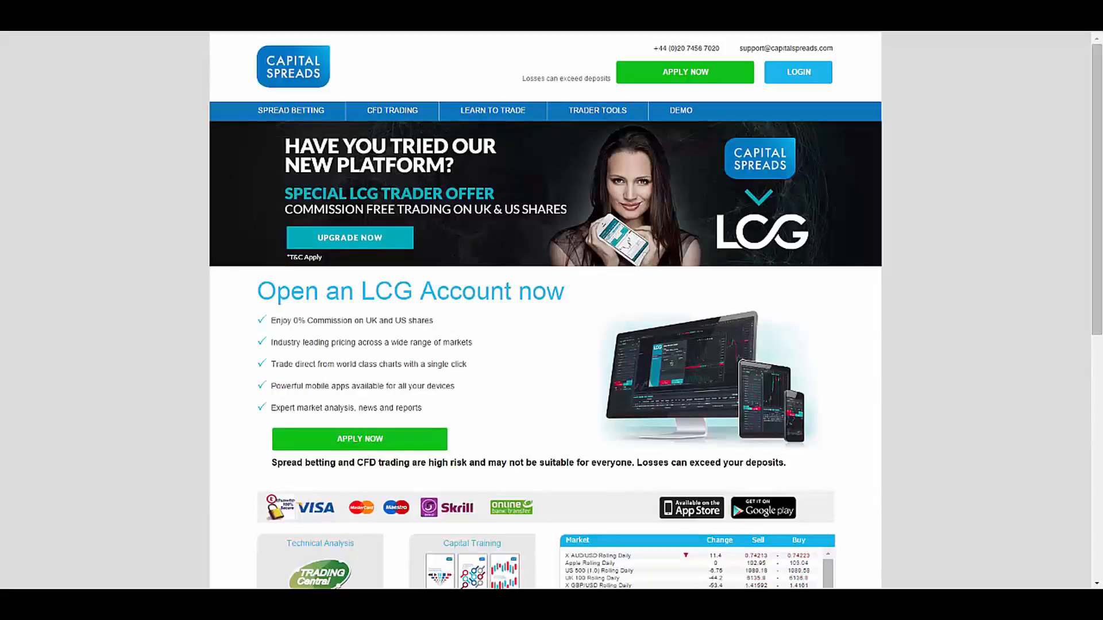
{"action": "left_click", "coordinate": [596, 110]}
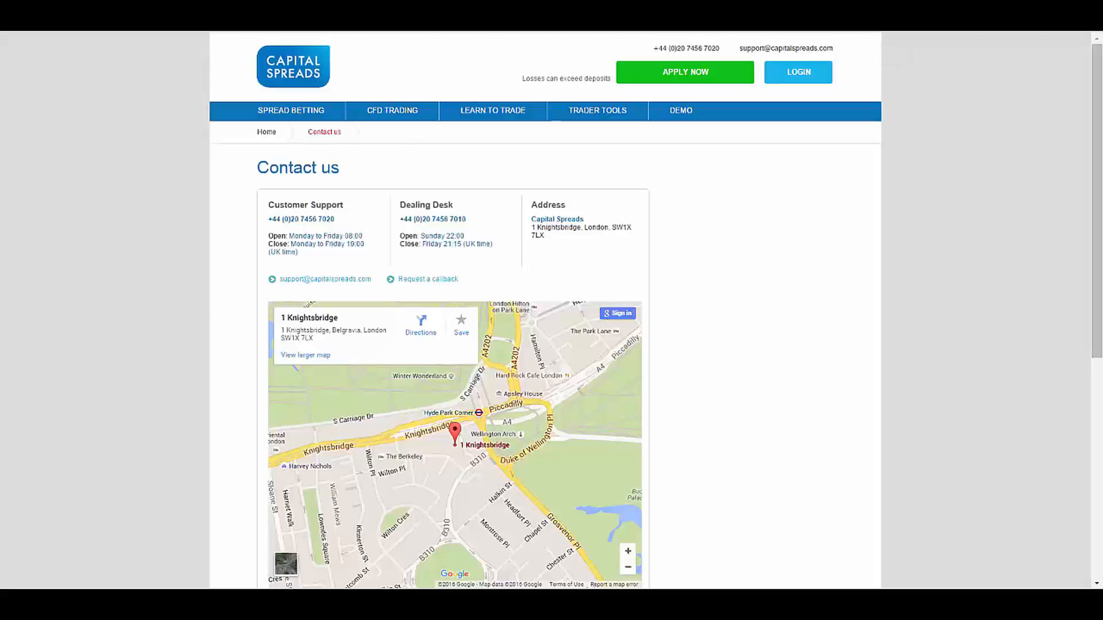
- Scroll down past the office map to the footer with risk warning, site links and award badges
{"action": "scroll", "scroll_direction": "down", "scroll_amount": 3}
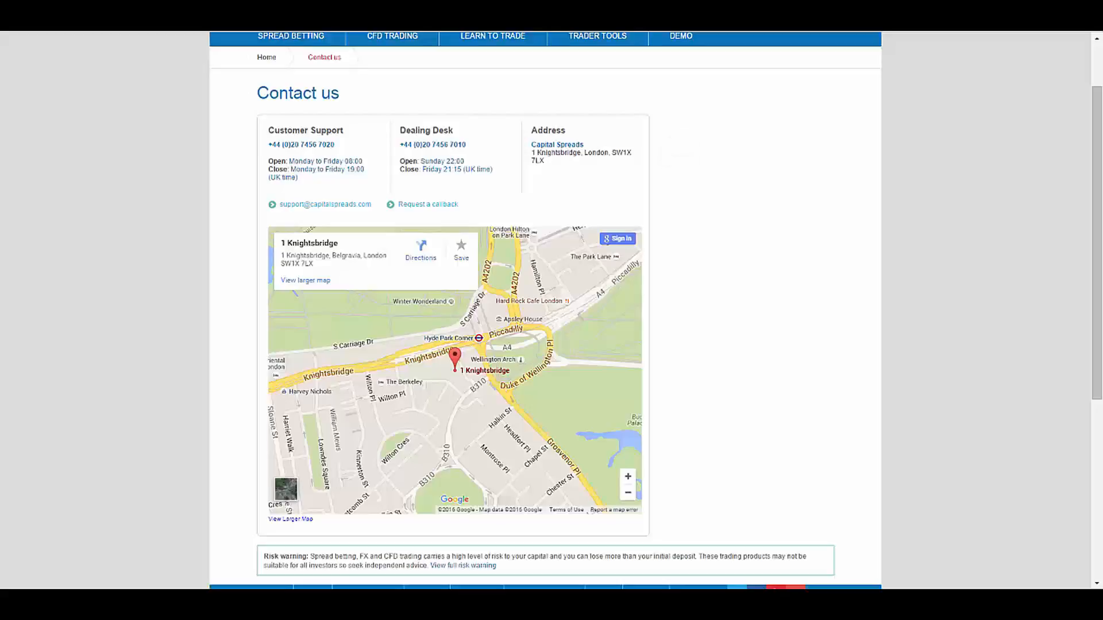
{"action": "scroll", "scroll_direction": "down", "scroll_amount": 3}
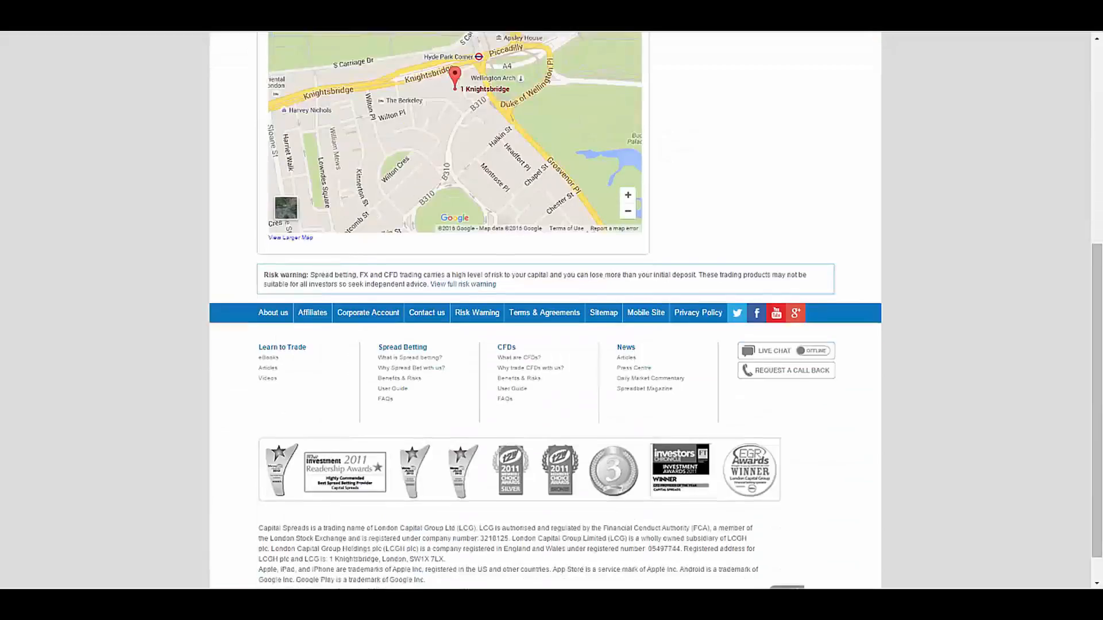
{"action": "scroll", "scroll_direction": "down", "scroll_amount": 3}
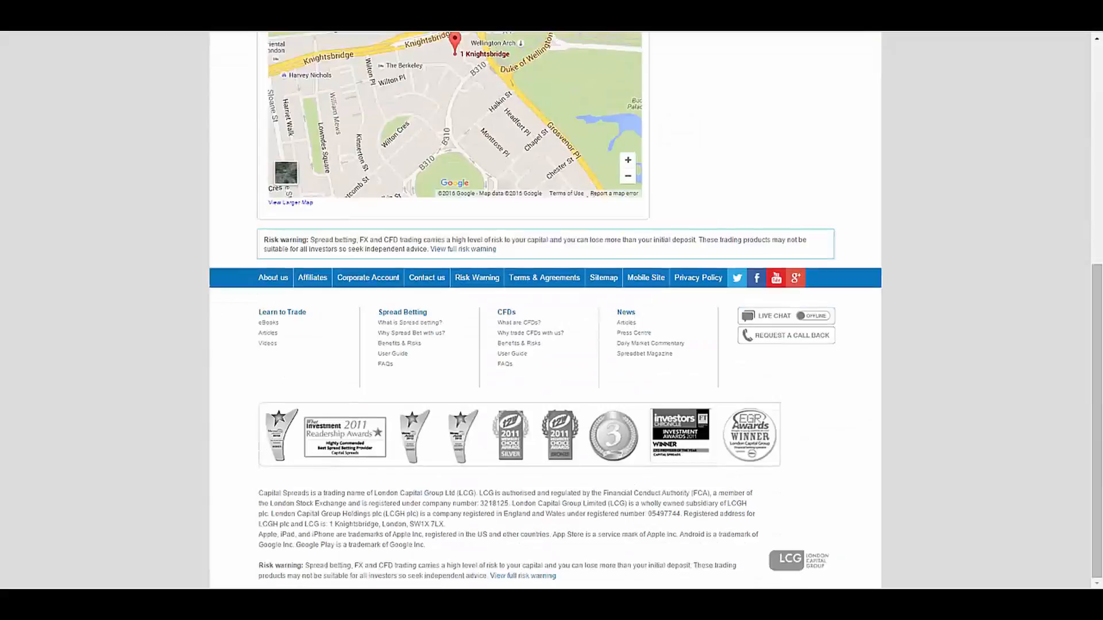